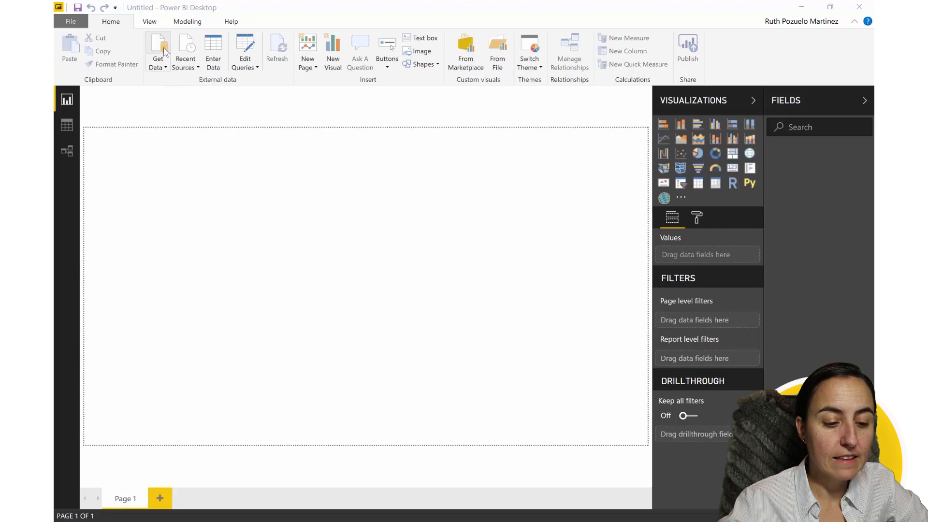
Connect to an R script data source and run the TripAdvisor reviews scraping script.
{"action": "left_click", "coordinate": [158, 50]}
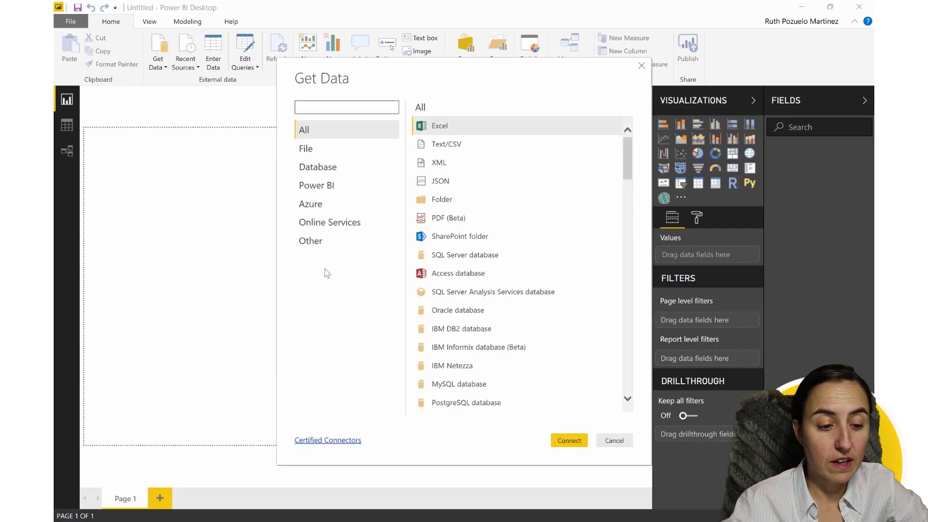
{"action": "left_click", "coordinate": [311, 240]}
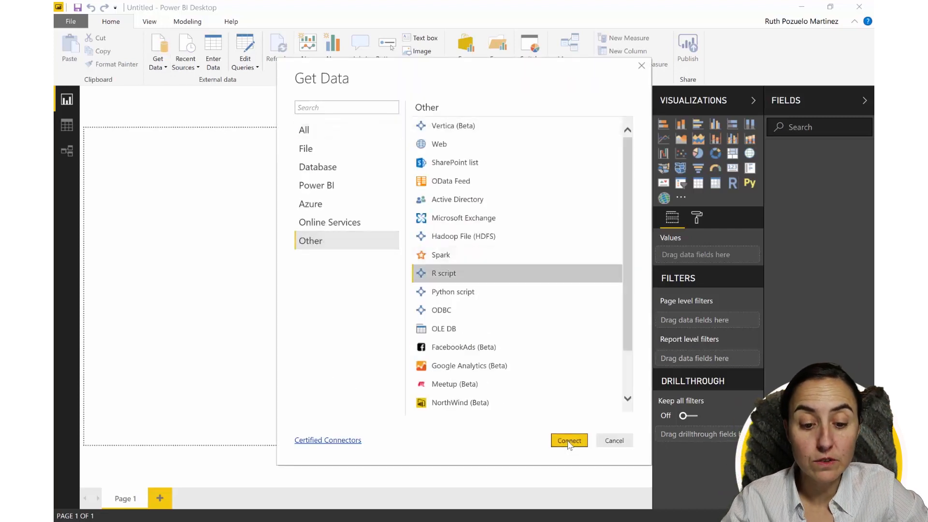
{"action": "left_click", "coordinate": [614, 440]}
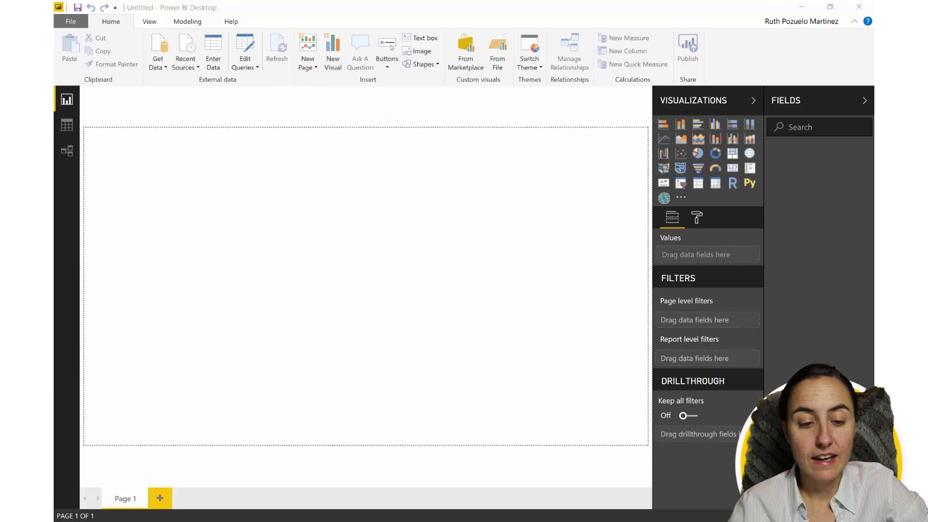
{"action": "left_click", "coordinate": [732, 183]}
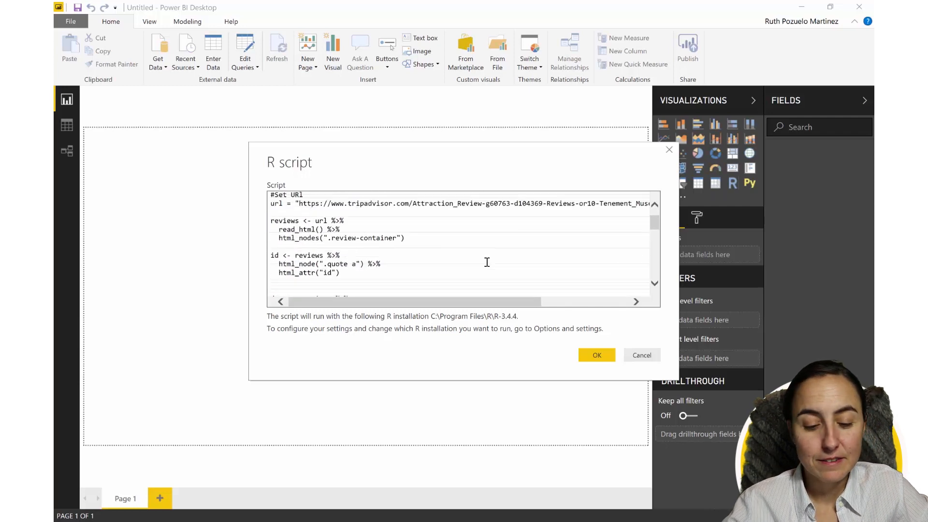
{"action": "scroll", "scroll_direction": "down", "scroll_amount": 3}
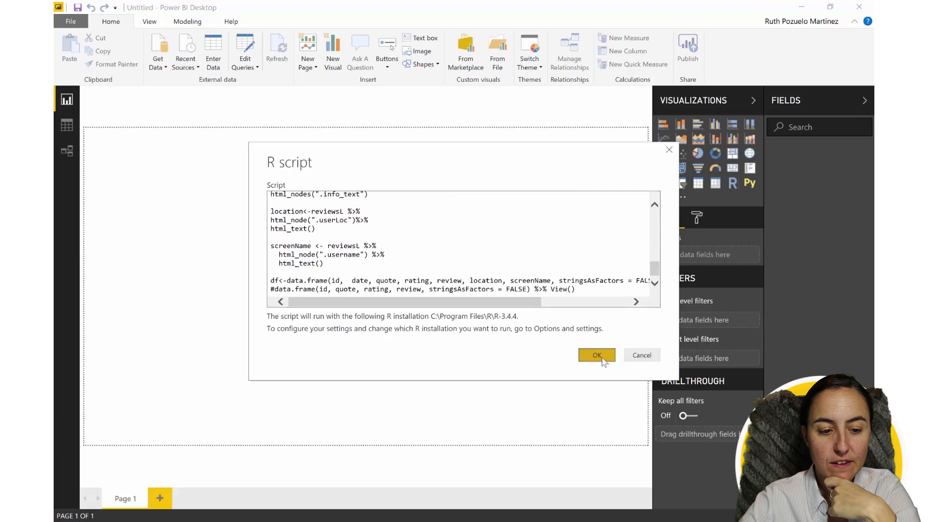
{"action": "left_click", "coordinate": [596, 356]}
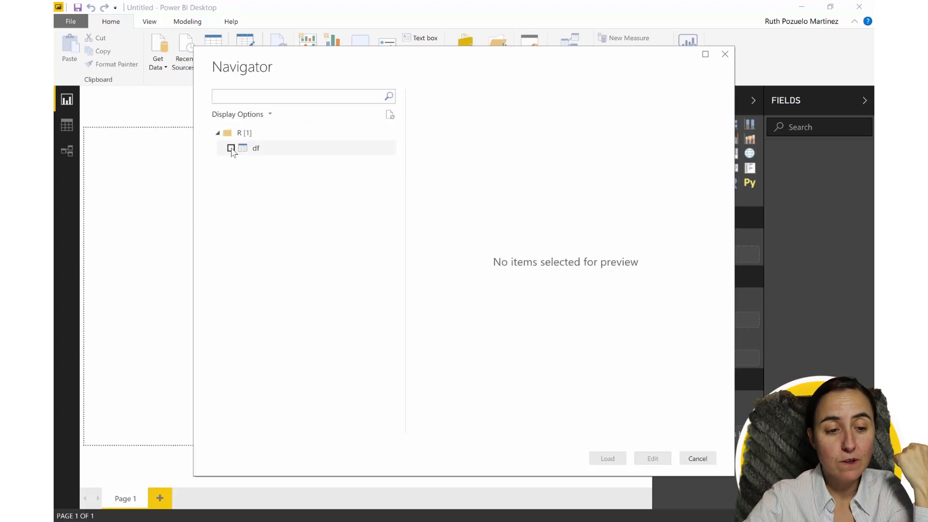
Load the df table into Power Query and rename the query to Reviews.
{"action": "left_click", "coordinate": [697, 458]}
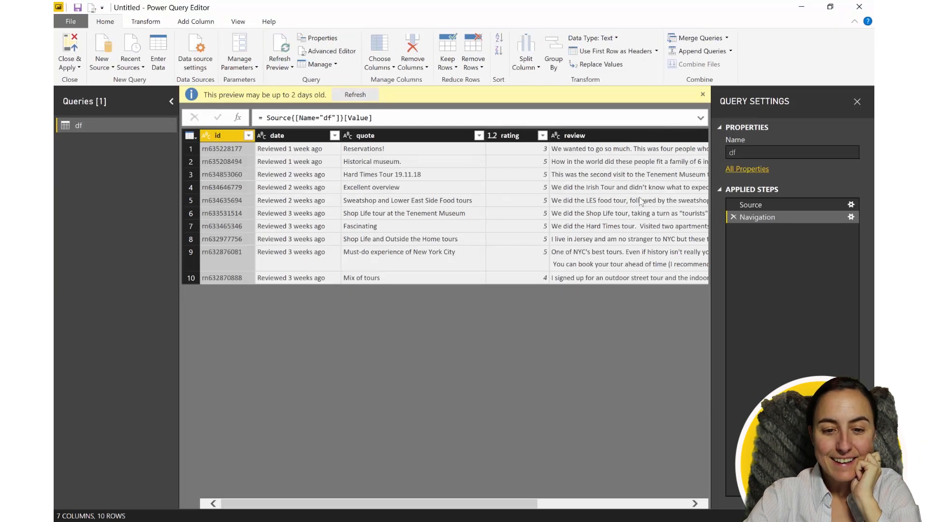
{"action": "mouse_move", "coordinate": [520, 501]}
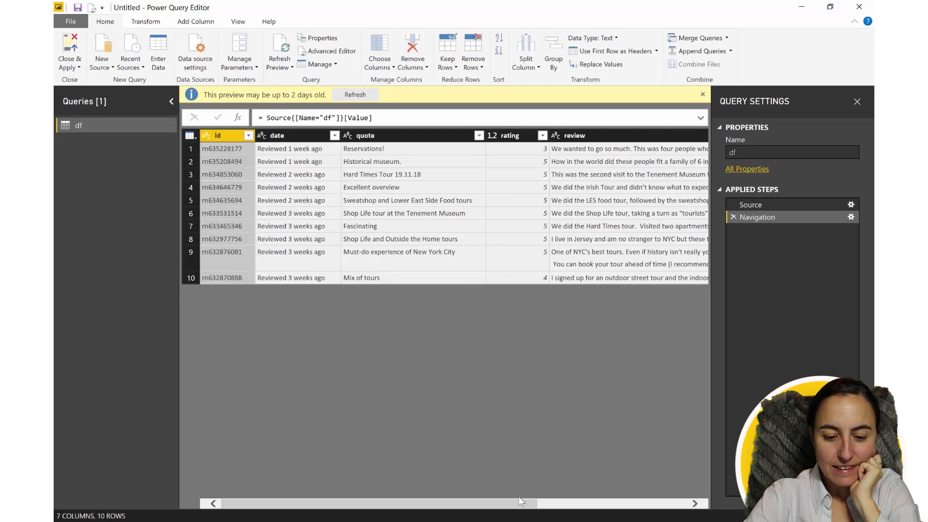
{"action": "scroll", "scroll_direction": "right", "scroll_amount": 3}
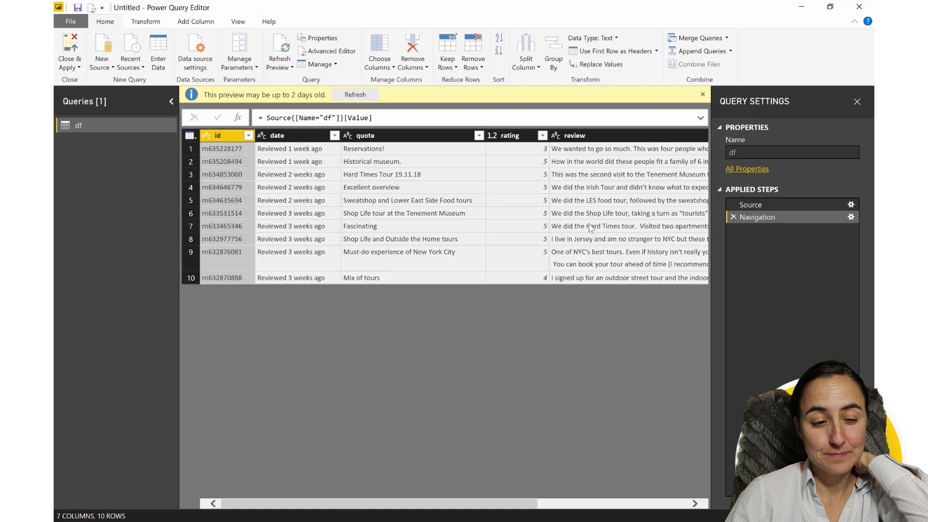
{"action": "mouse_move", "coordinate": [804, 229]}
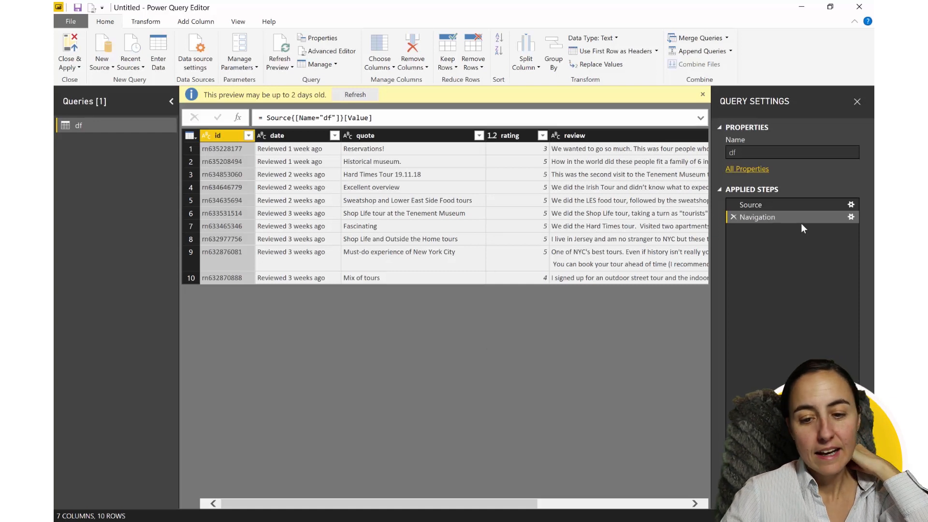
{"action": "type", "text": "Reviews"}
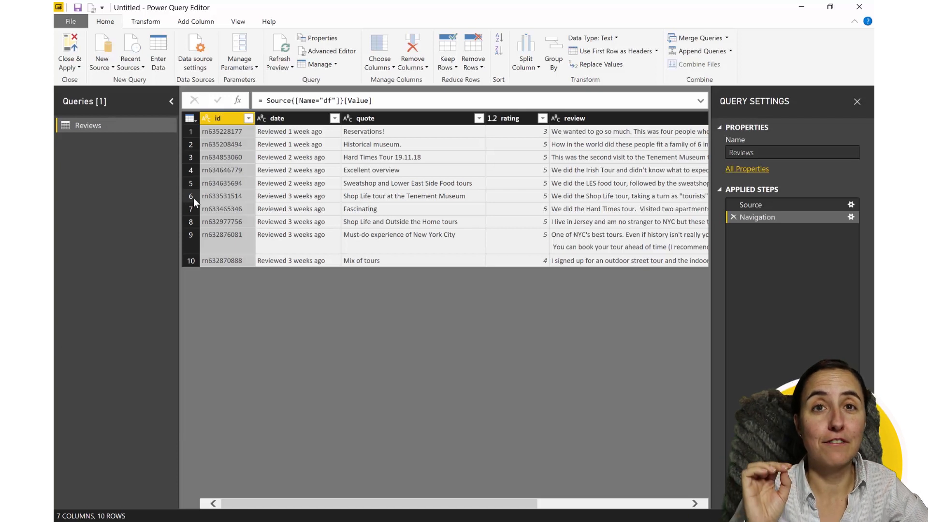
{"action": "mouse_move", "coordinate": [190, 212]}
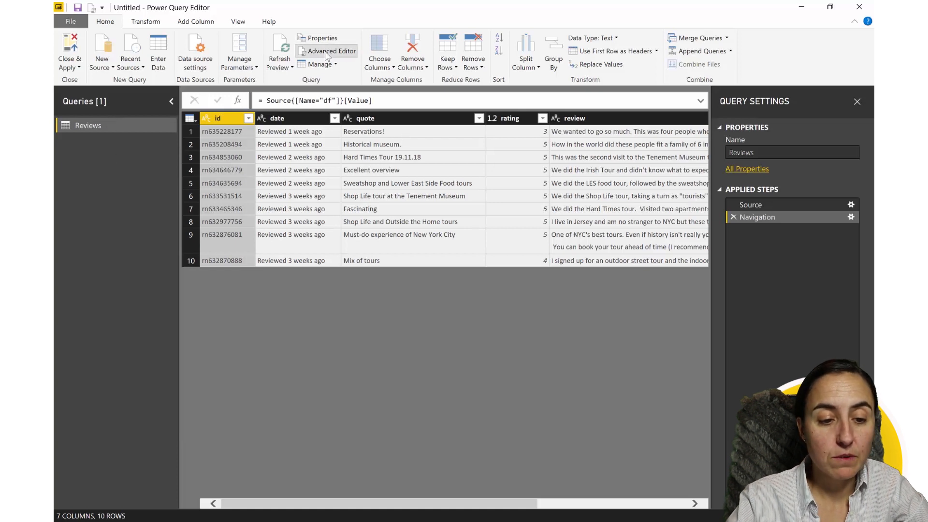
Replace the hard-coded TripAdvisor address in the R.Execute string with an "&url&" reference.
{"action": "left_click", "coordinate": [330, 51]}
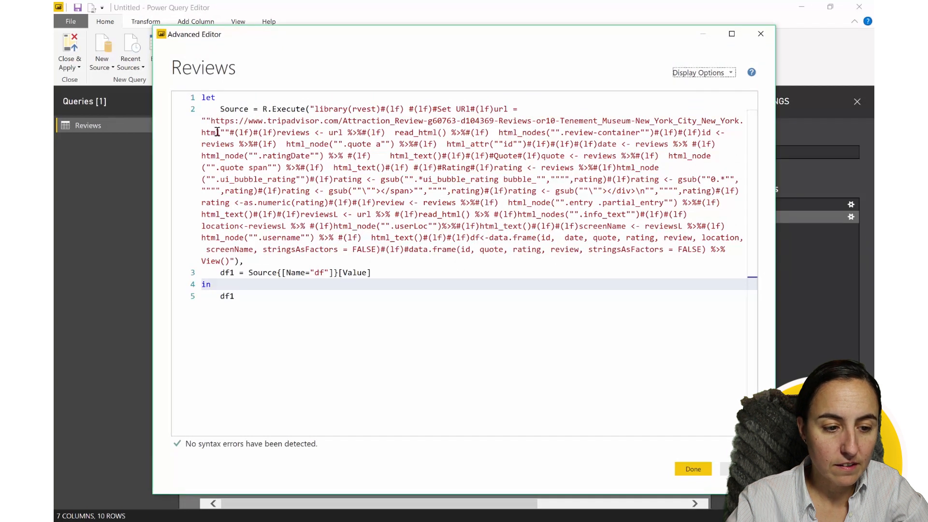
{"action": "left_click_drag", "start_coordinate": [213, 121], "coordinate": [213, 132]}
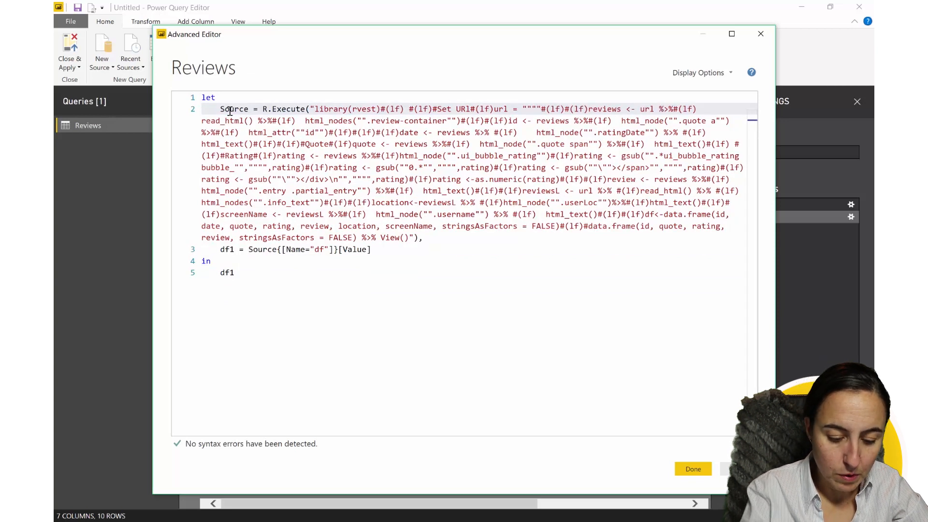
{"action": "type", "text": "&url\""}
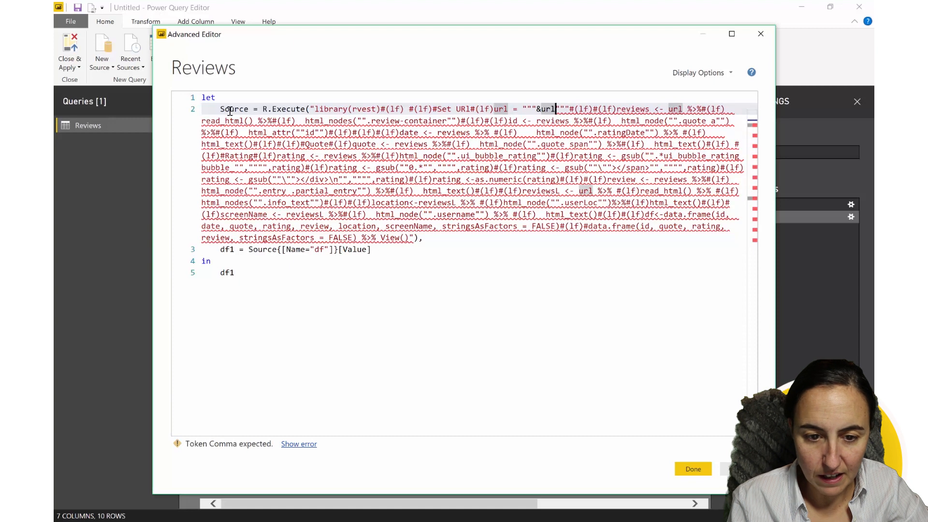
{"action": "type", "text": "&"}
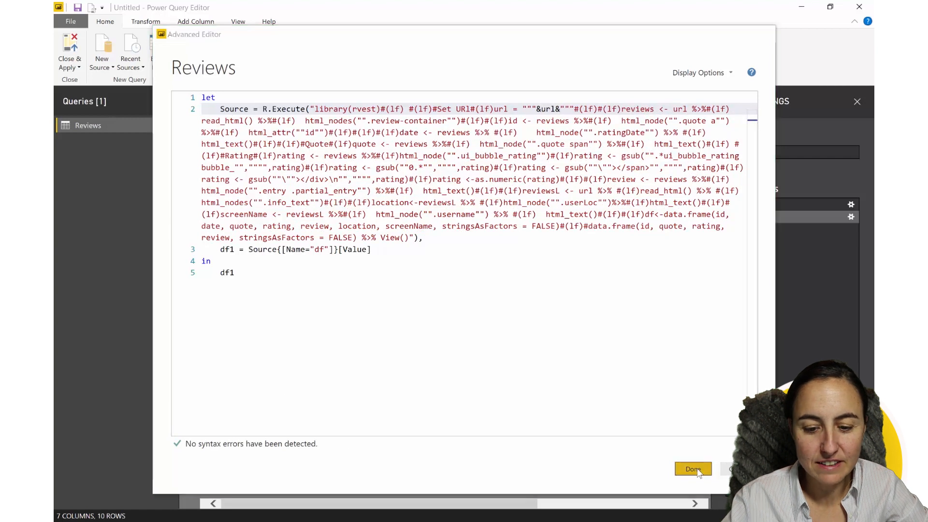
{"action": "left_click", "coordinate": [693, 469]}
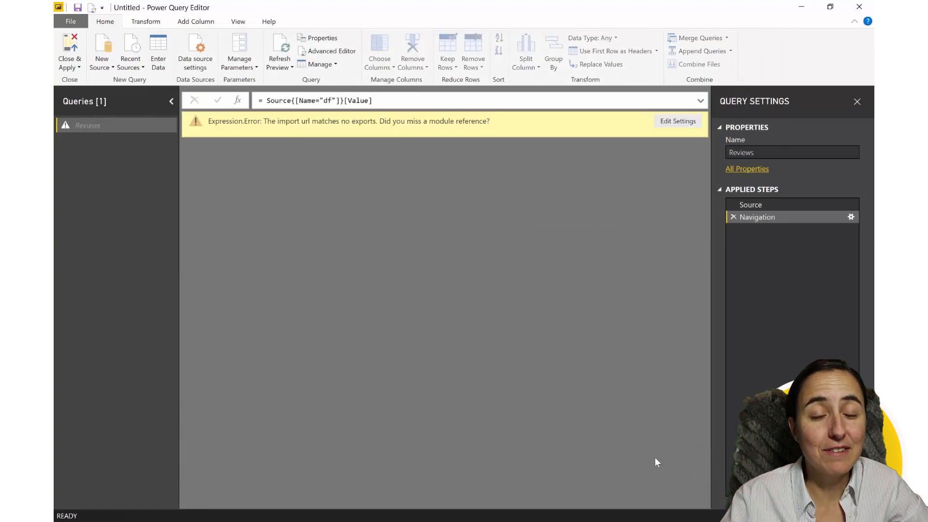
Change the script's address reference from url to path in the Advanced Editor.
{"action": "left_click", "coordinate": [240, 50]}
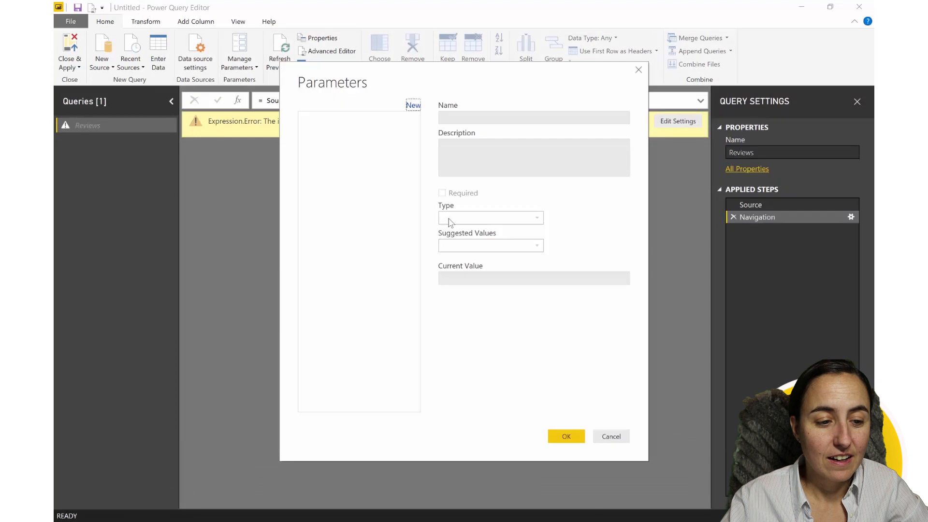
{"action": "left_click", "coordinate": [610, 436]}
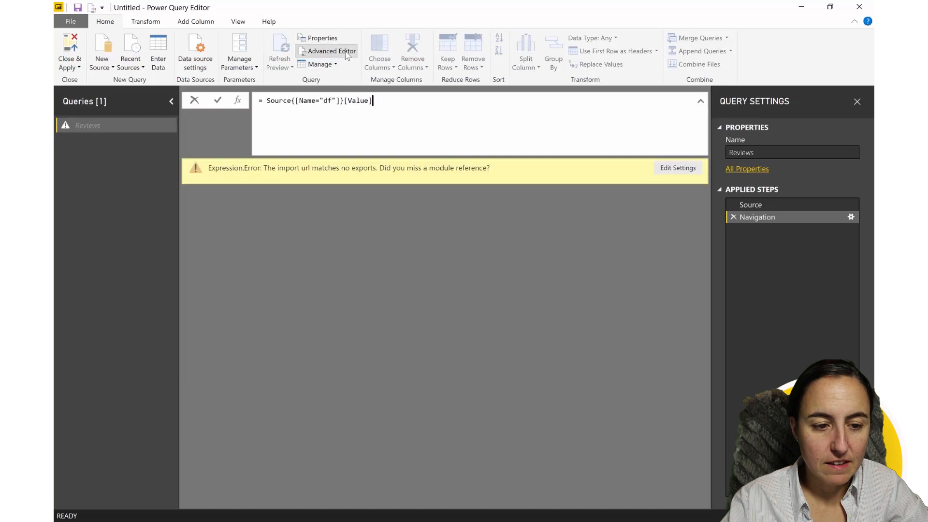
{"action": "left_click", "coordinate": [325, 50]}
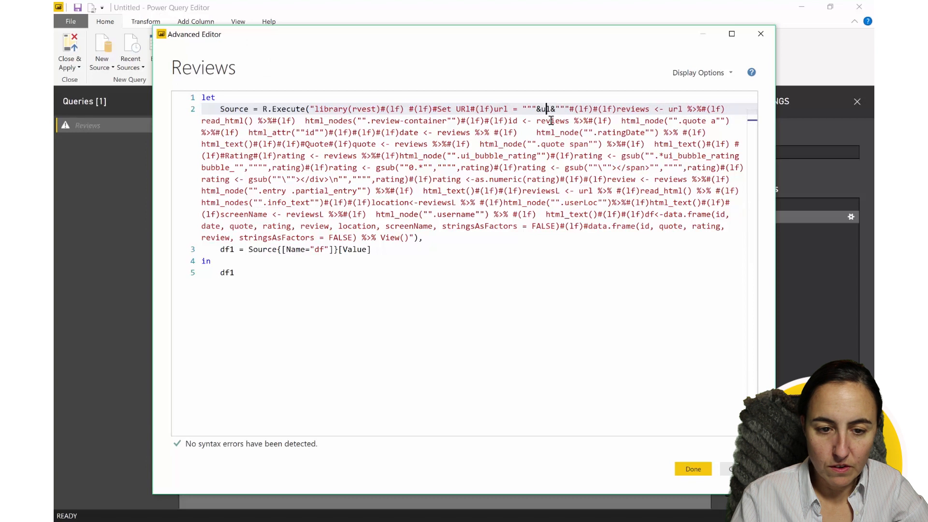
{"action": "key", "text": "Backspace"}
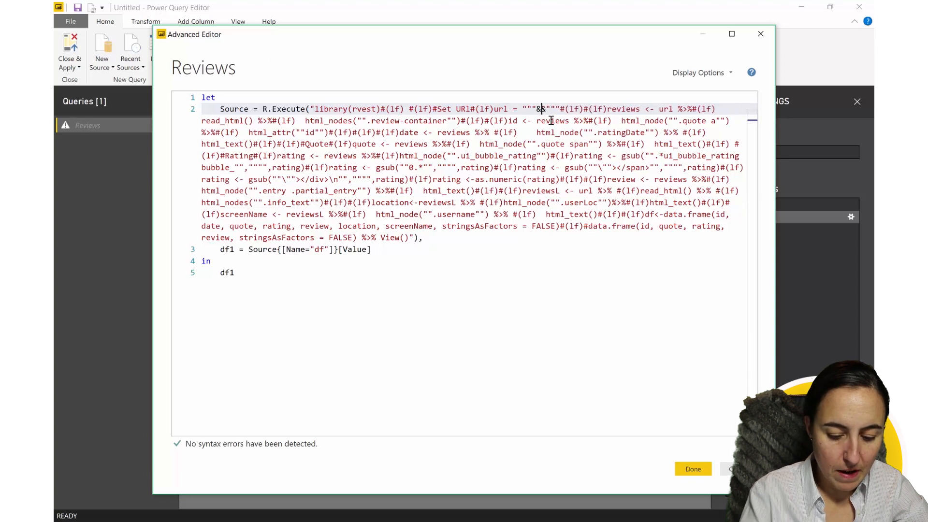
{"action": "type", "text": "path"}
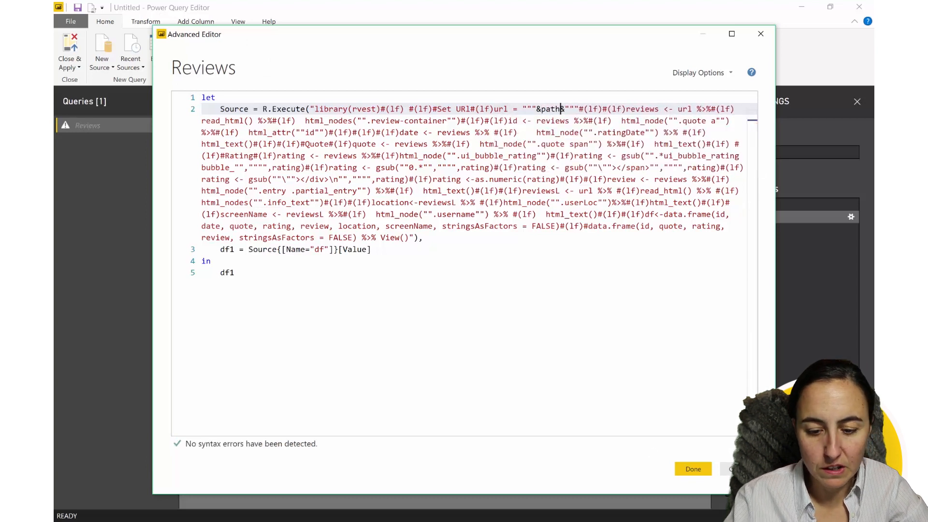
{"action": "left_click", "coordinate": [693, 469]}
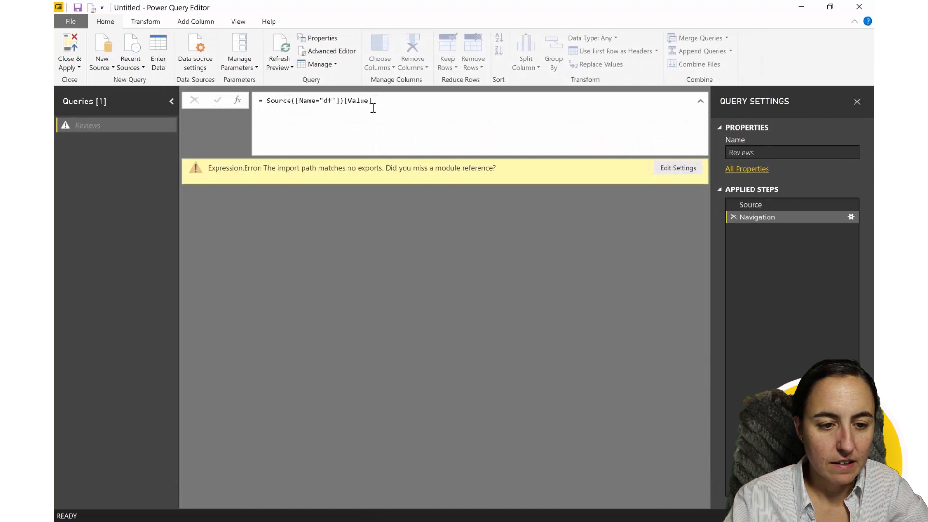
Create a path parameter holding the Tenement Museum TripAdvisor review URL, then reselect Reviews.
{"action": "left_click", "coordinate": [239, 51]}
{"action": "type", "text": "p"}
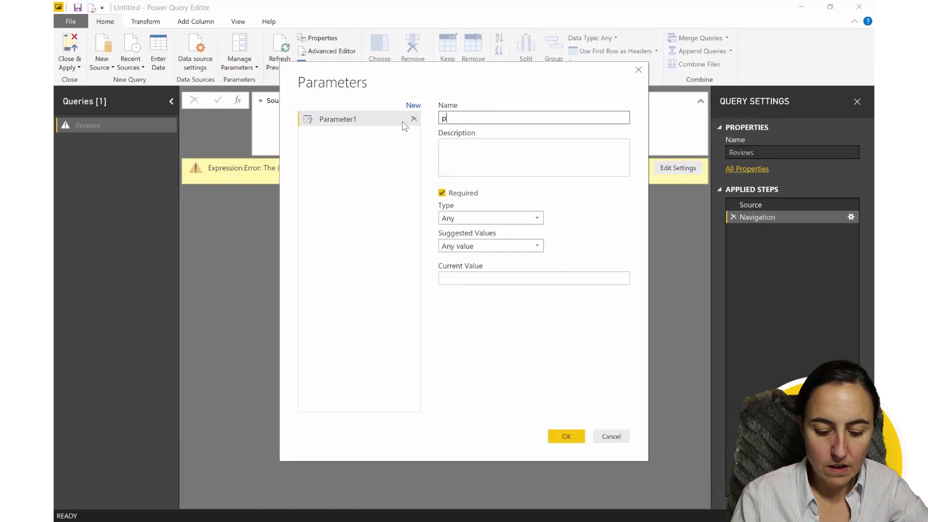
{"action": "type", "text": "ath"}
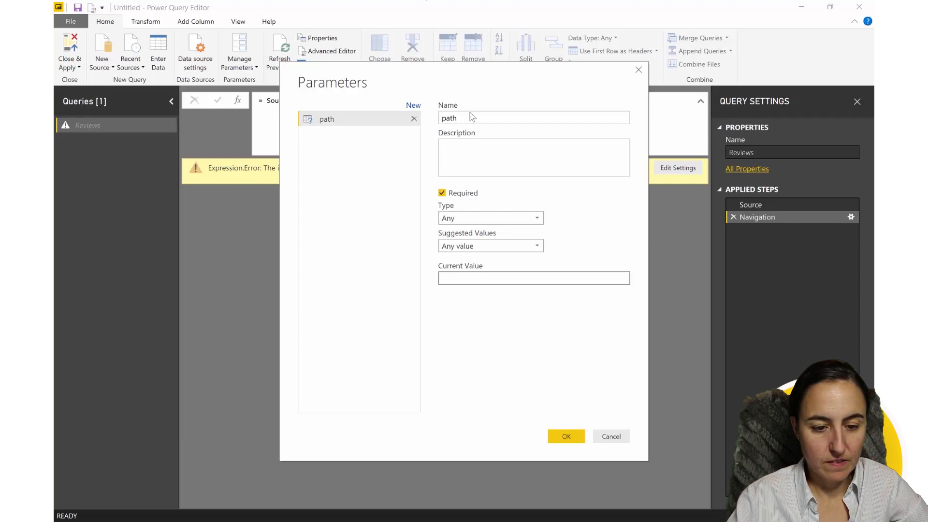
{"action": "type", "text": "s-or10-Tenement_Museum-New_York_City_New_York.html"}
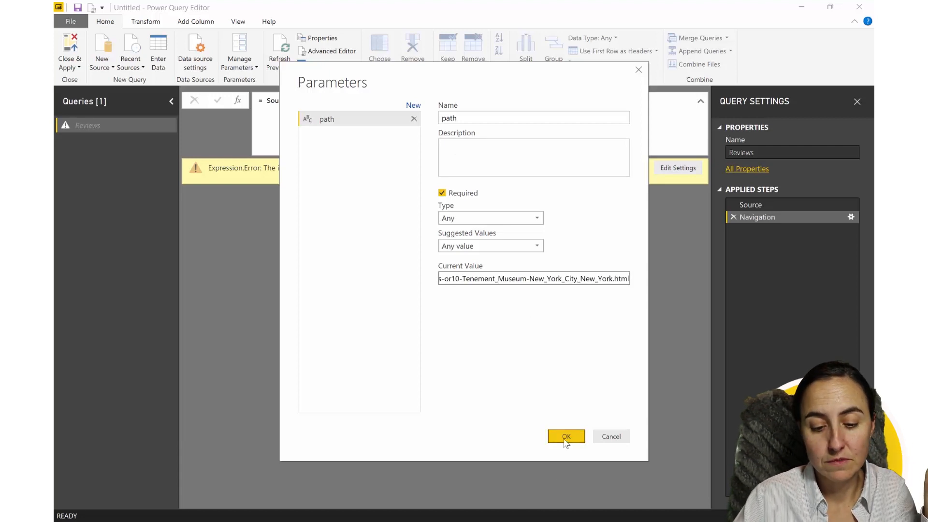
{"action": "left_click", "coordinate": [565, 436]}
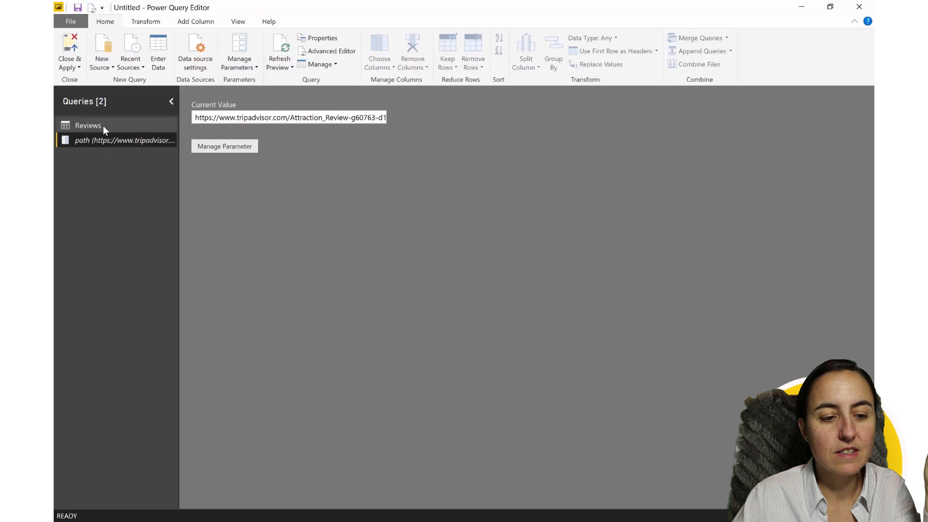
{"action": "left_click", "coordinate": [87, 125]}
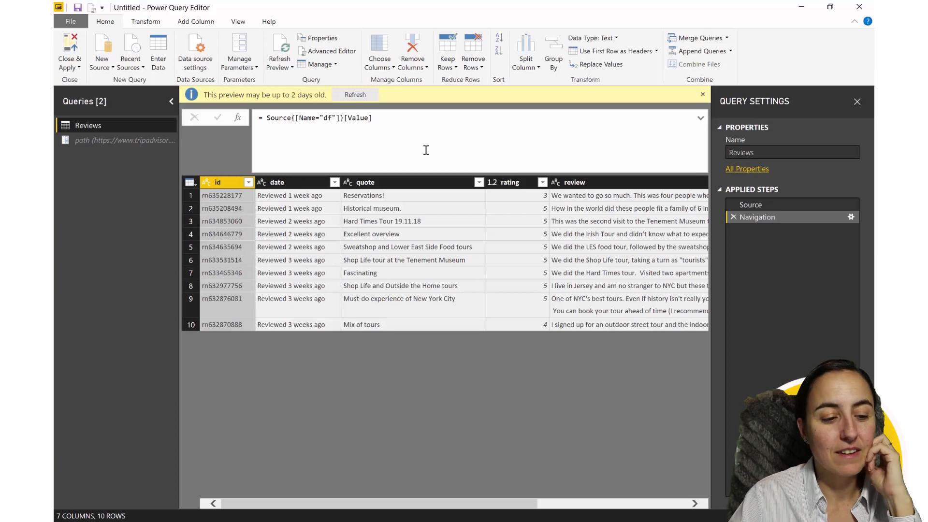
{"action": "left_click", "coordinate": [124, 140]}
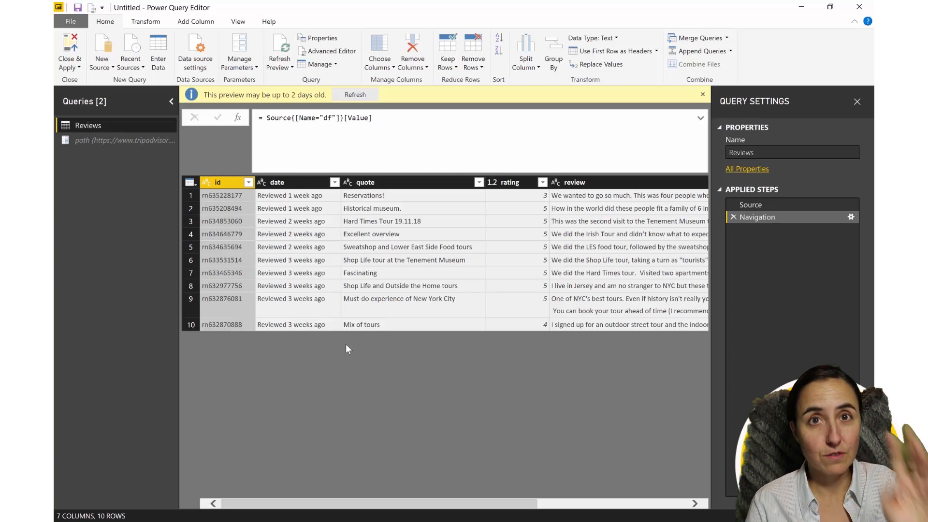
{"action": "mouse_move", "coordinate": [153, 213]}
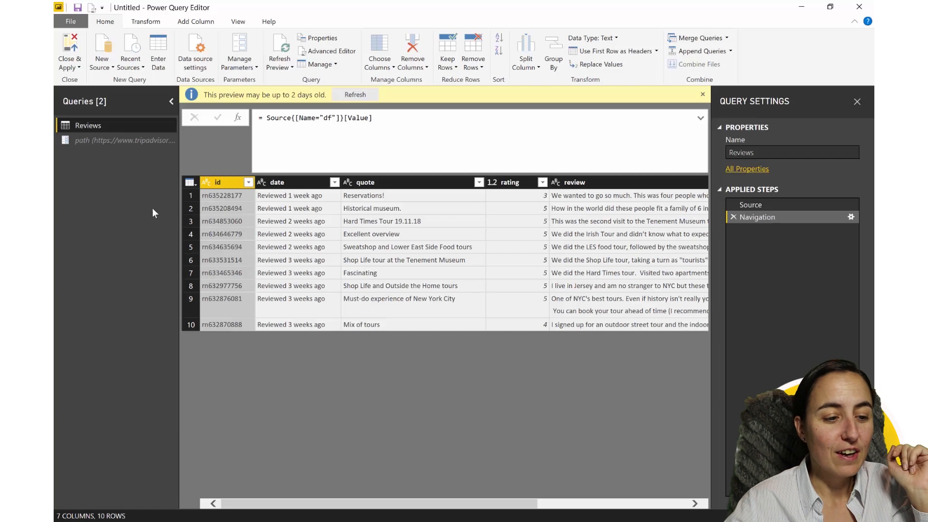
Prefix the Reviews query code with (path as text)=> to make it a function.
{"action": "left_click", "coordinate": [327, 50]}
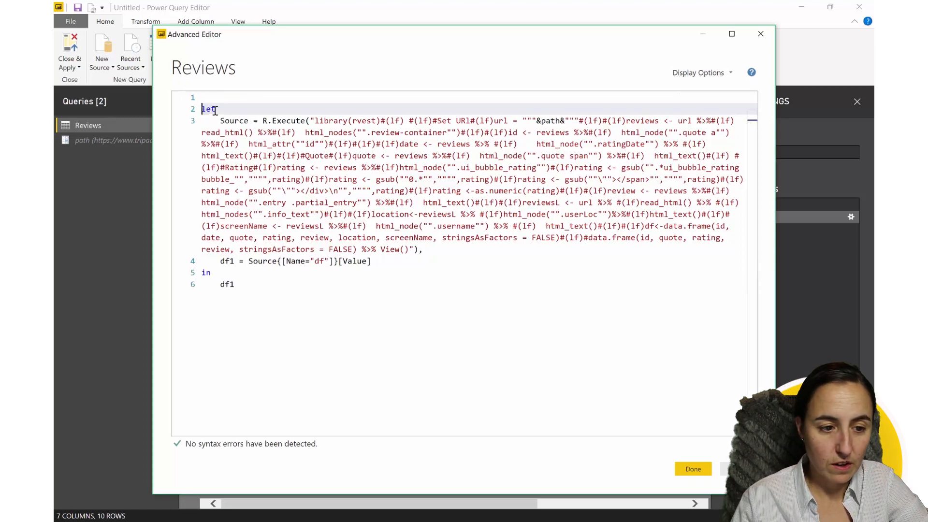
{"action": "type", "text": "(url"}
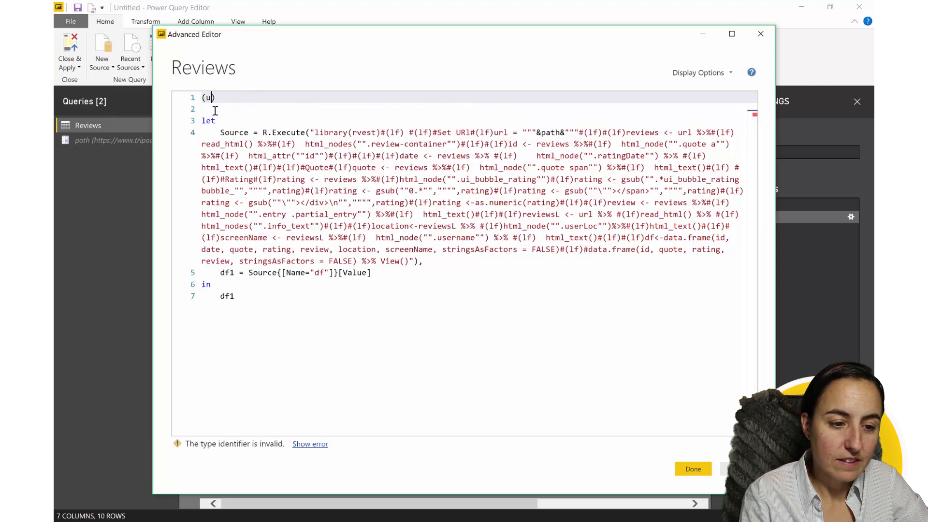
{"action": "type", "text": "path as text"}
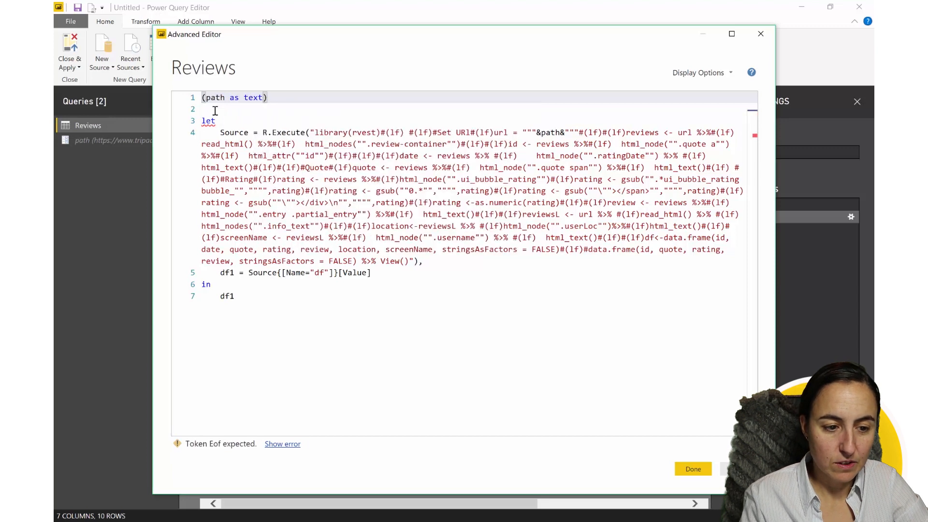
{"action": "type", "text": "=>"}
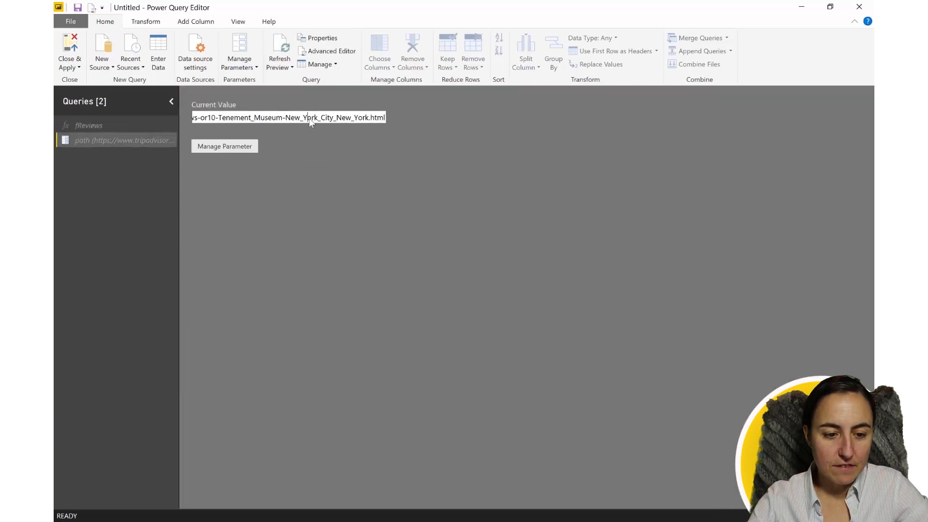
Invoke fReviews with the Tenement Museum TripAdvisor review page address as path.
{"action": "left_click", "coordinate": [88, 124]}
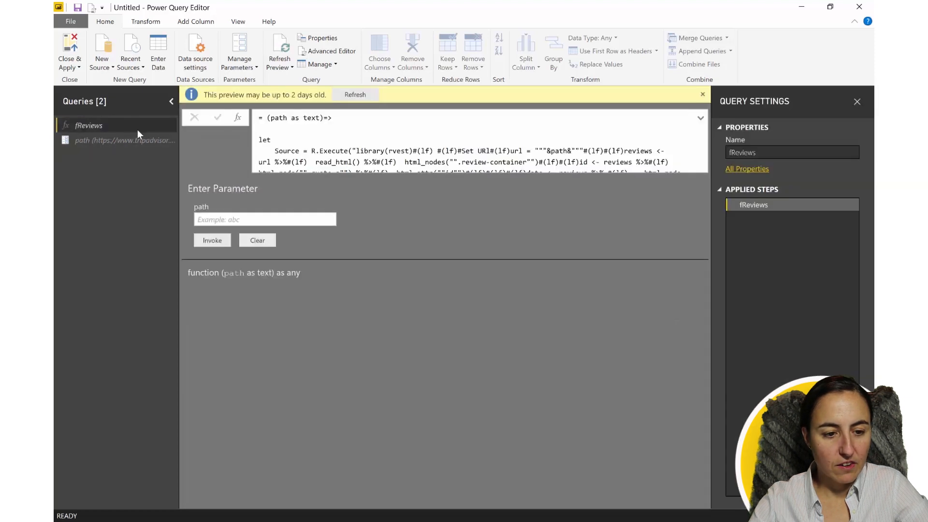
{"action": "type", "text": "nt_Museum-New_York_City_New_York.html"}
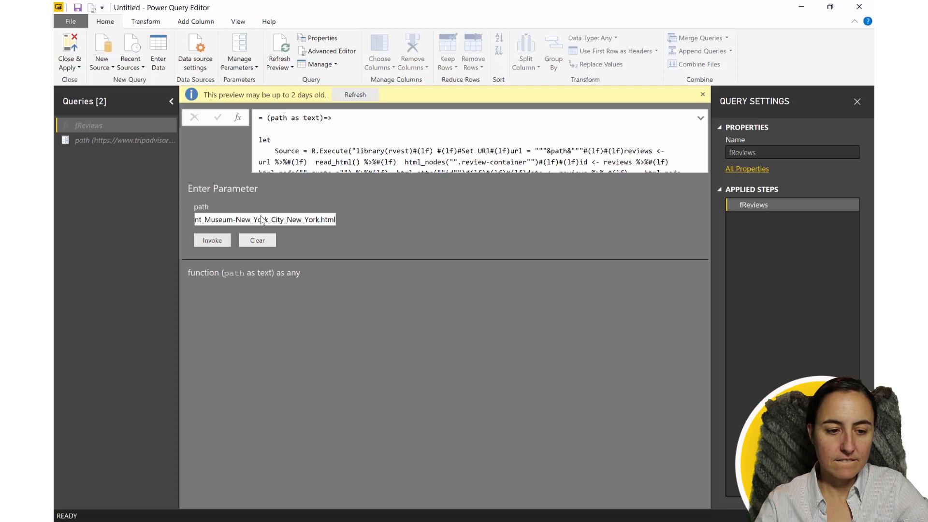
{"action": "left_click", "coordinate": [212, 240]}
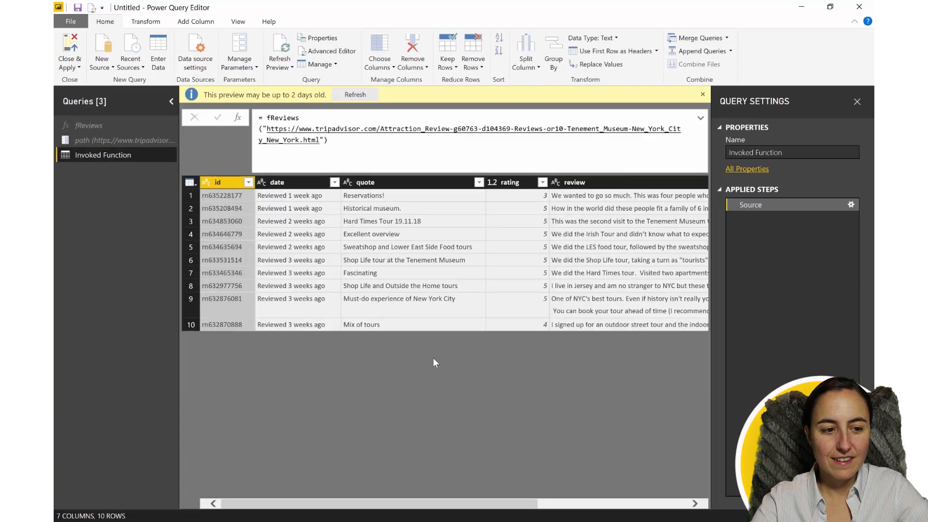